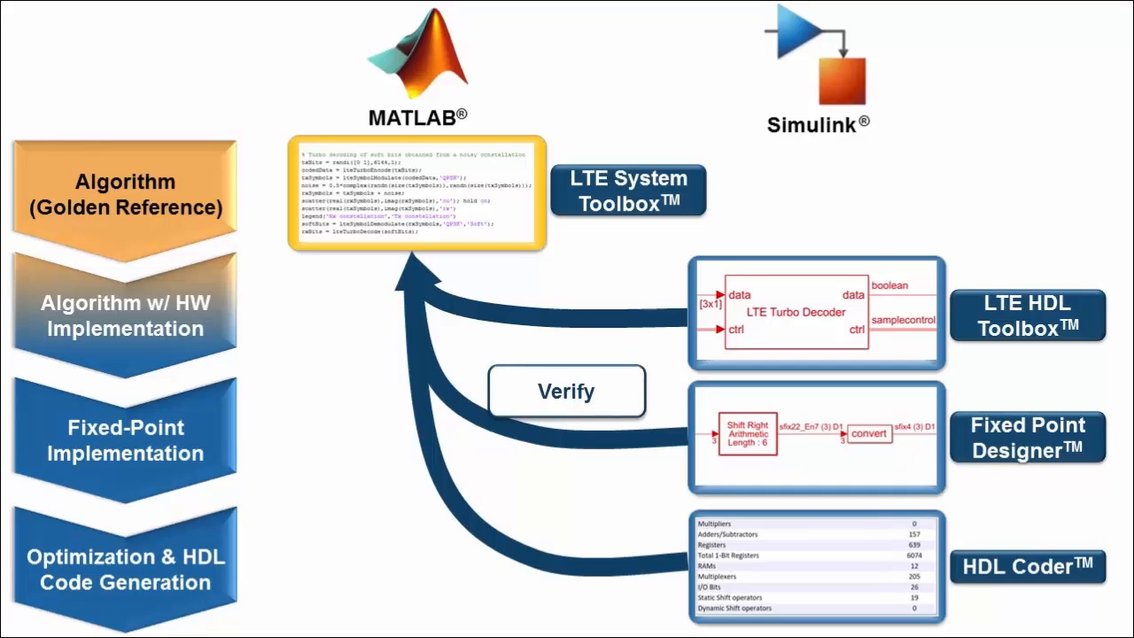
- Advance the Help browser to the LTE HDL Toolbox product landing page
key("Right")
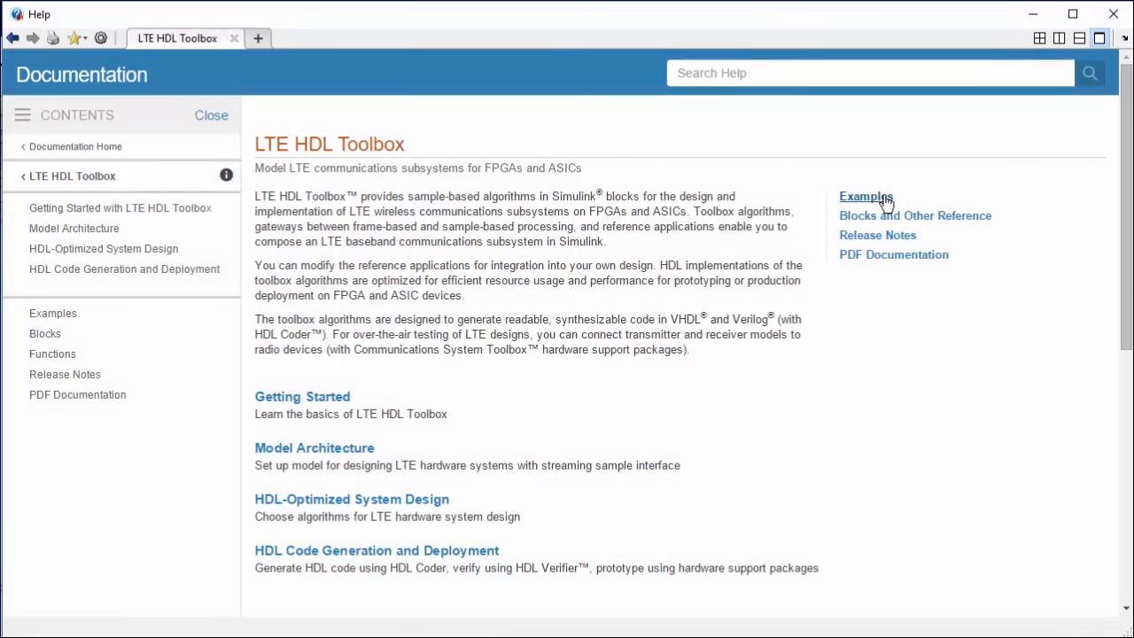
- Open the 'Verify Turbo Decoder with Framed Data from MATLAB' example from the Examples gallery
left_click(866, 195)
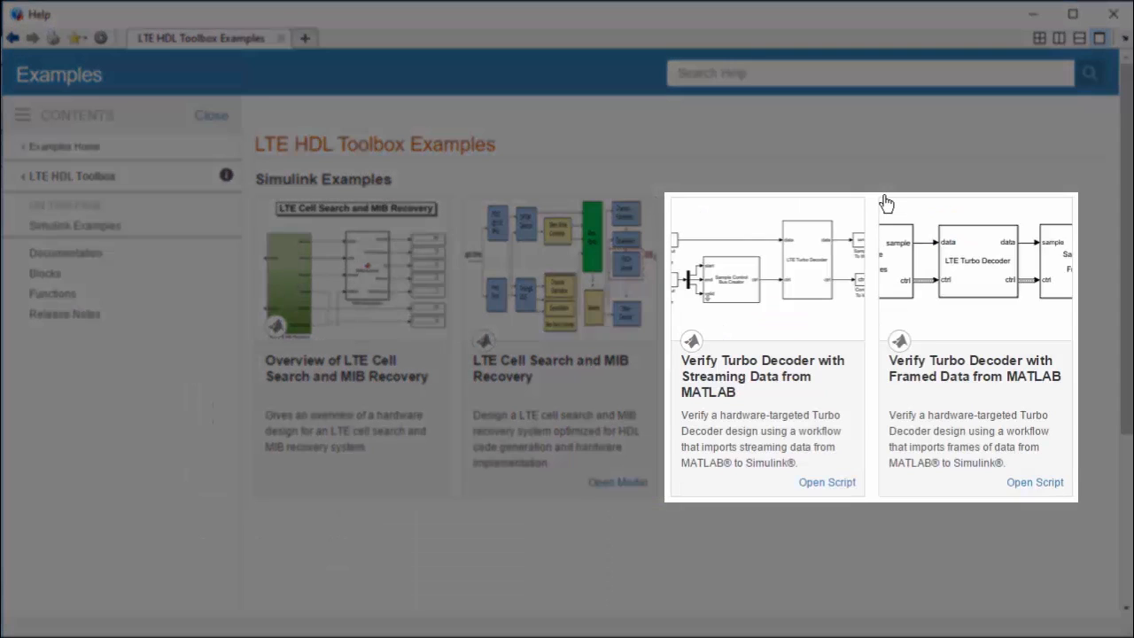
mouse_move(899, 293)
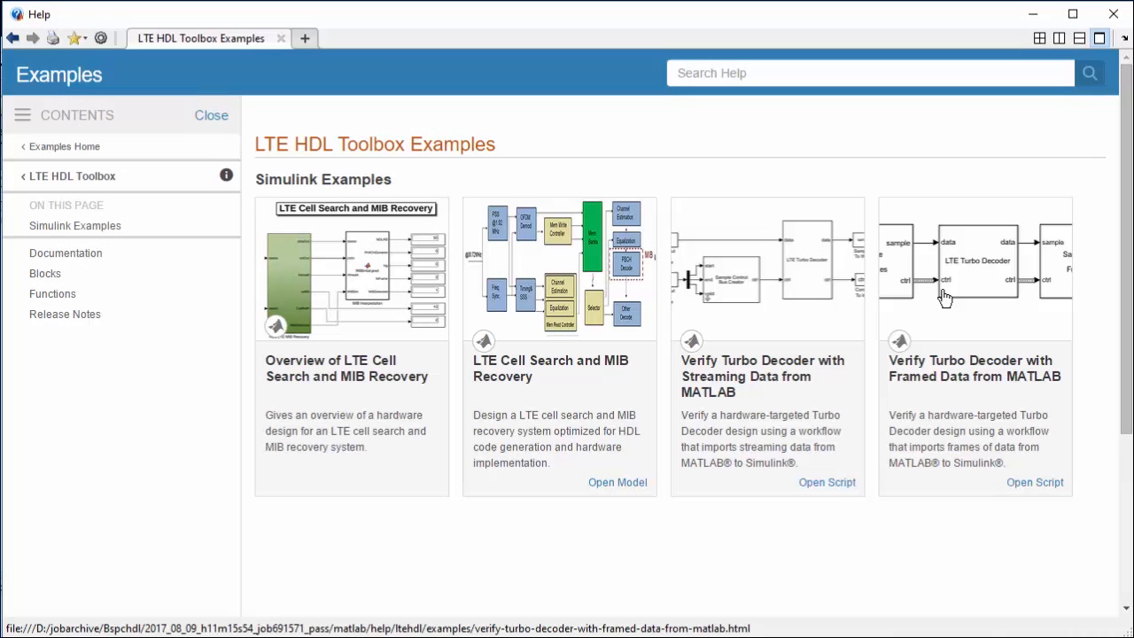
left_click(974, 367)
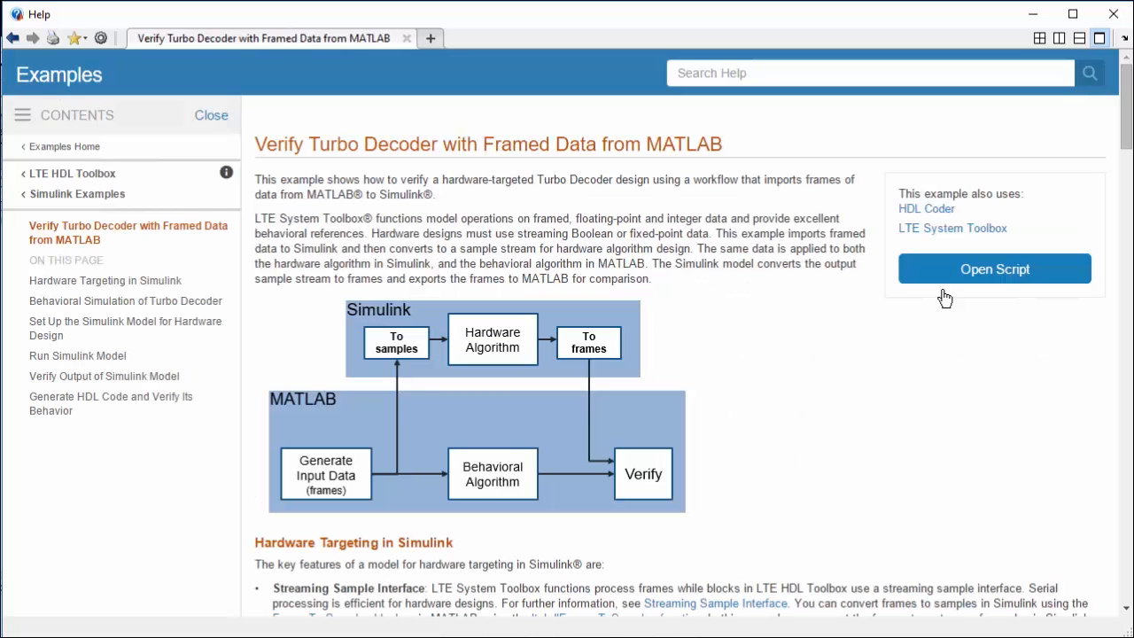
mouse_move(700, 352)
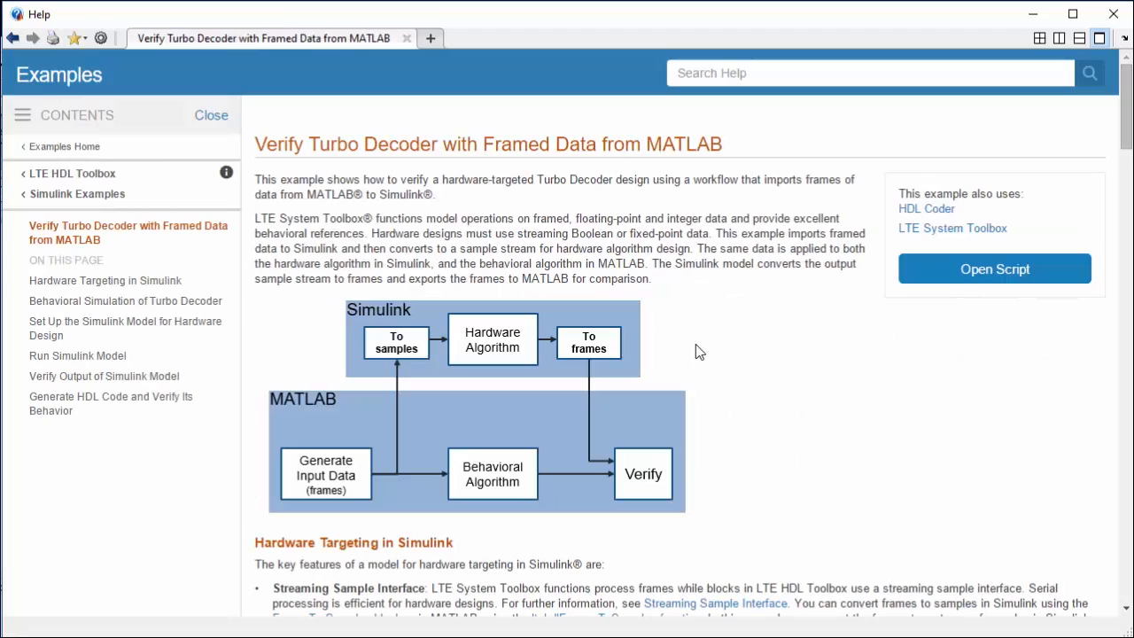
- Open the example script, run its behavioral simulation section, and close the constellation figure
left_click(994, 268)
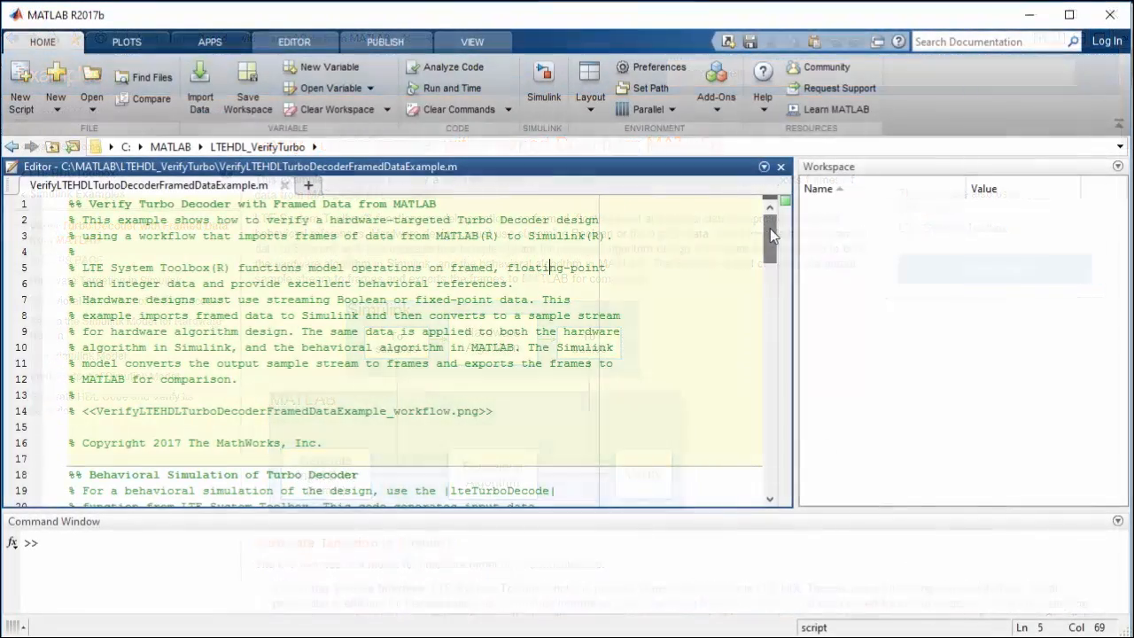
scroll("down", 3)
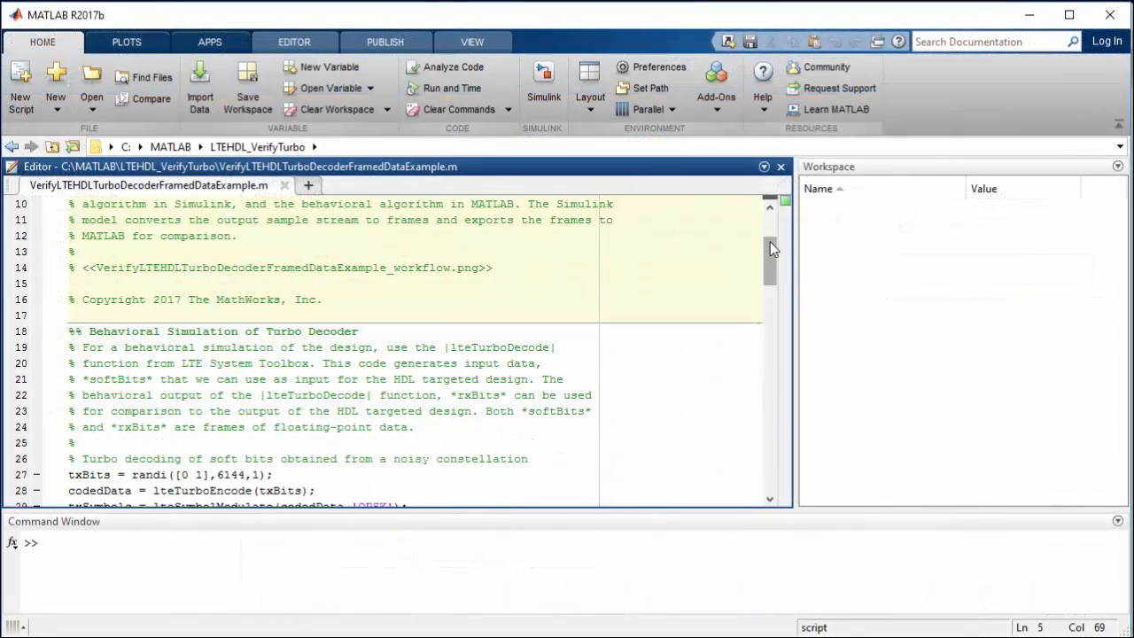
scroll("down", 3)
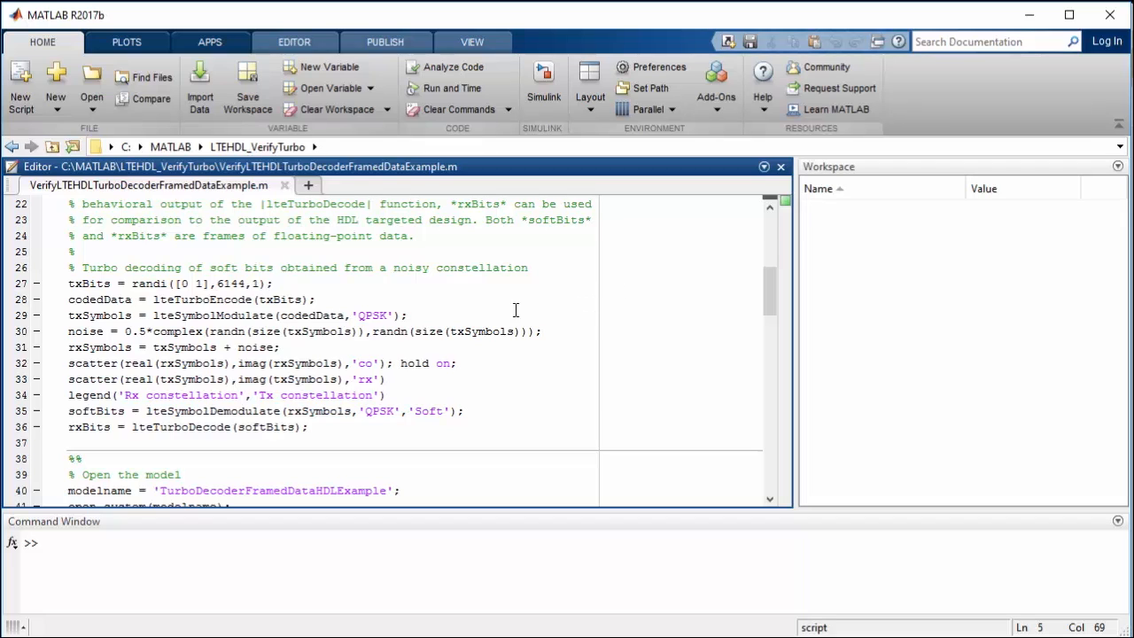
mouse_move(416, 330)
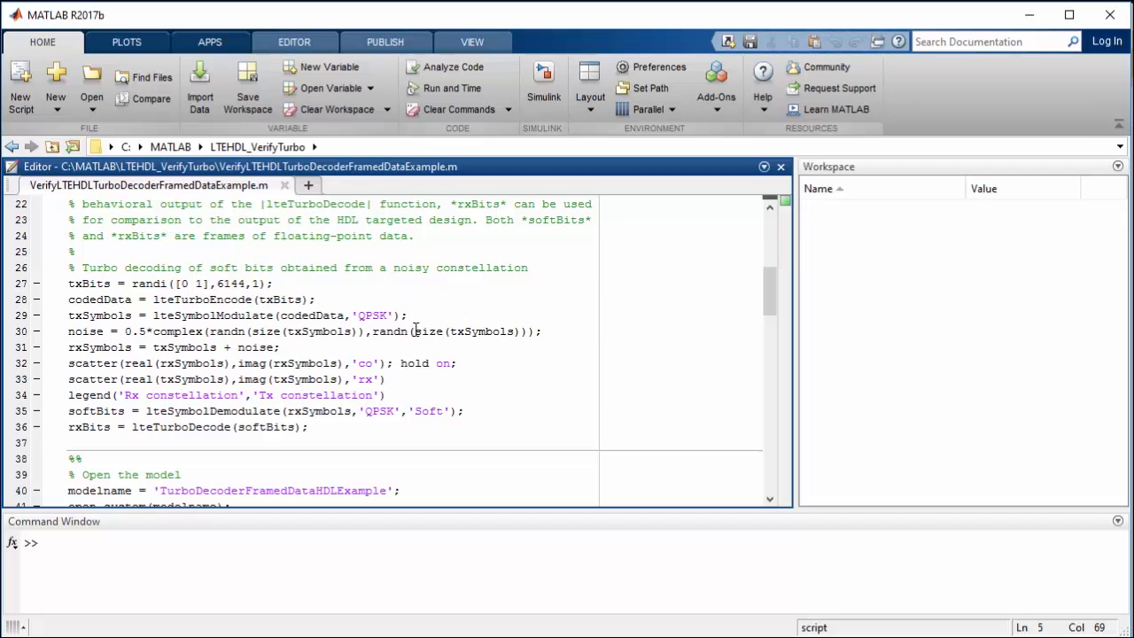
mouse_move(415, 394)
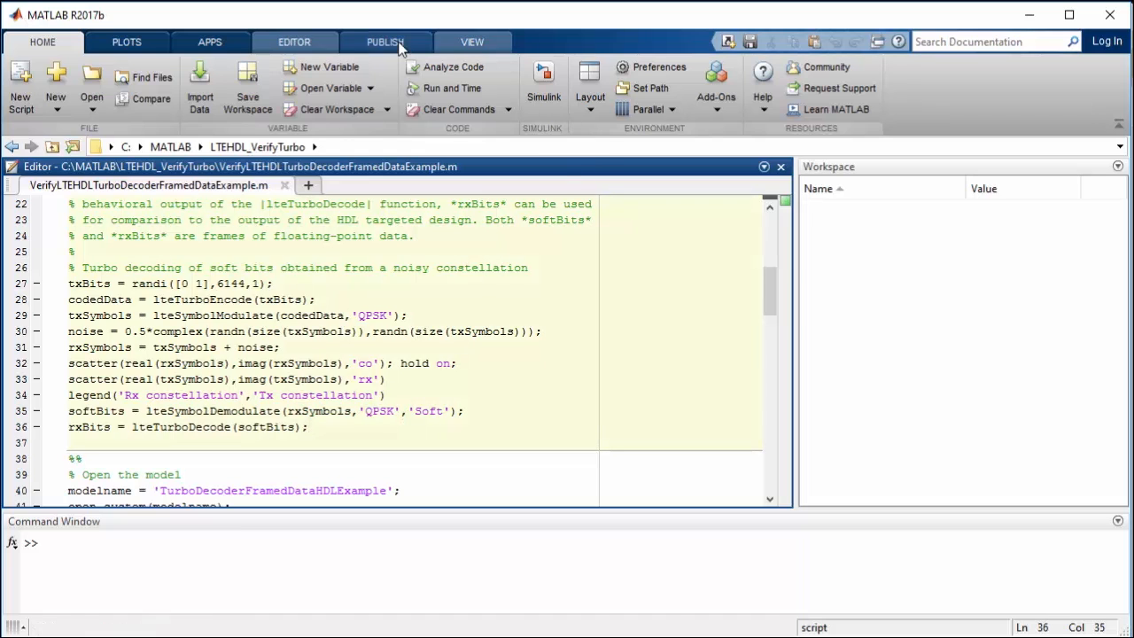
left_click(607, 84)
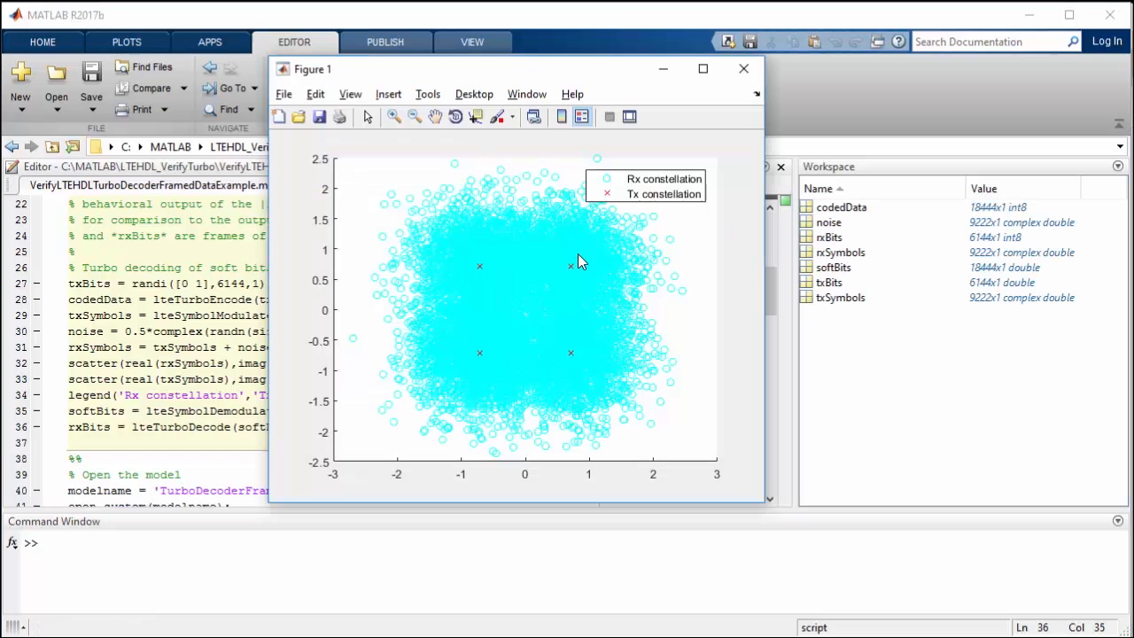
mouse_move(742, 69)
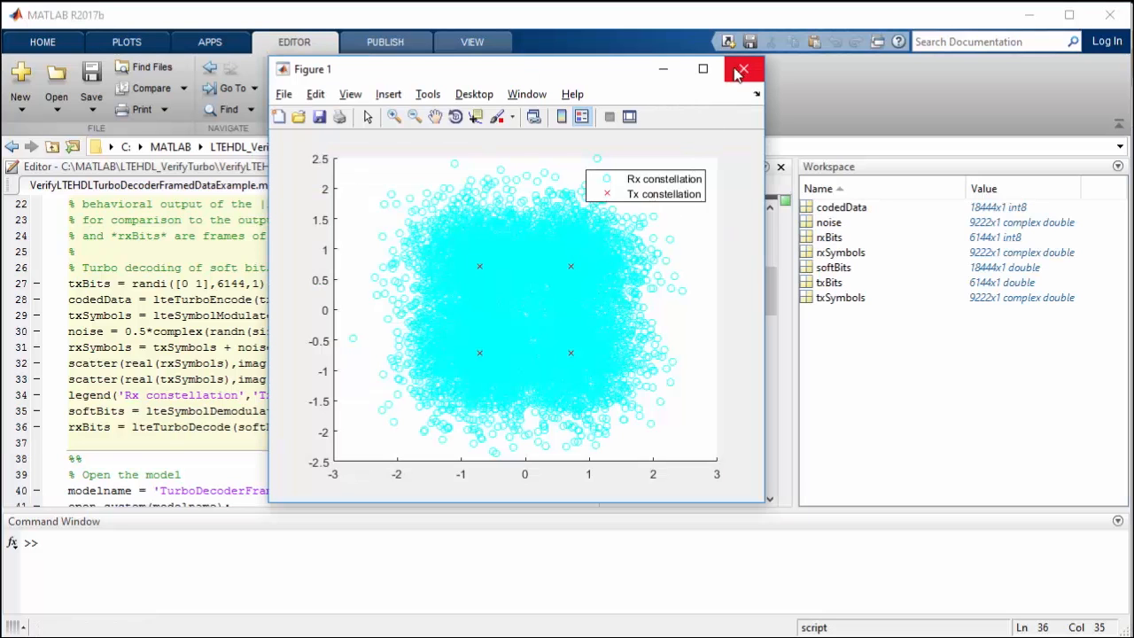
left_click(742, 69)
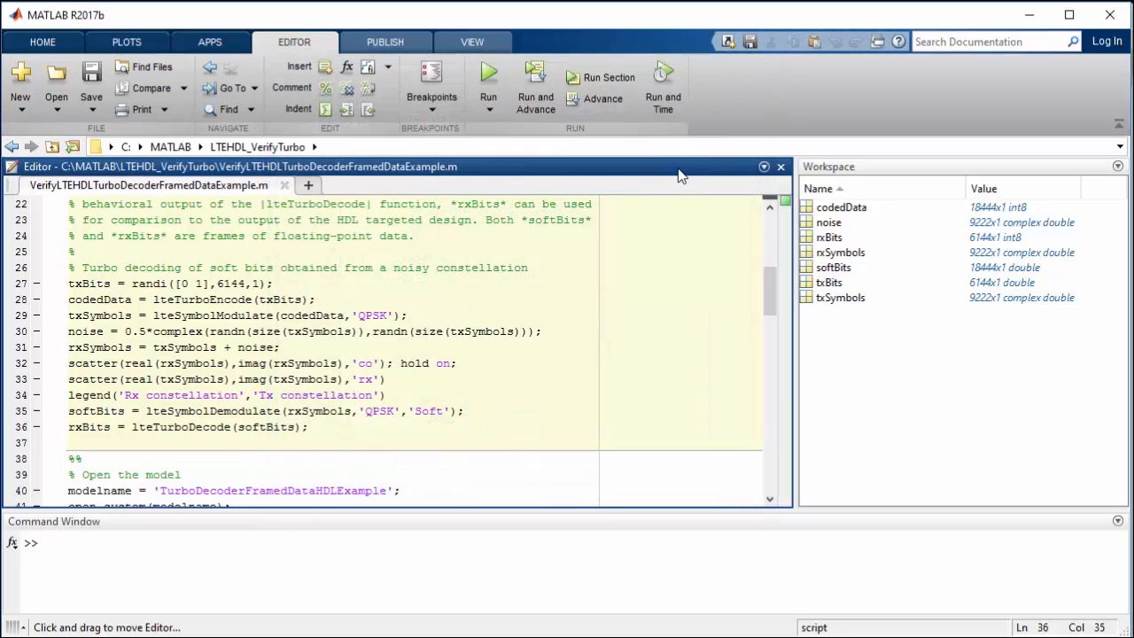
mouse_move(365, 137)
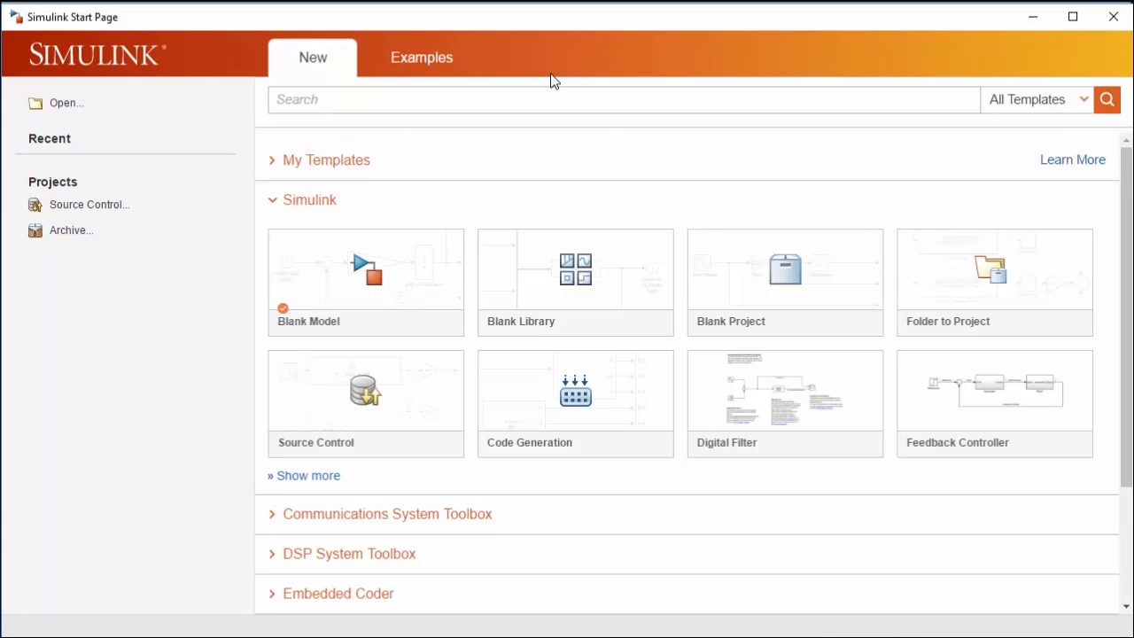
- Open the LTE HDL Toolbox 'Framed Data from MATLAB' template from the Simulink Start Page
scroll("down", 3)
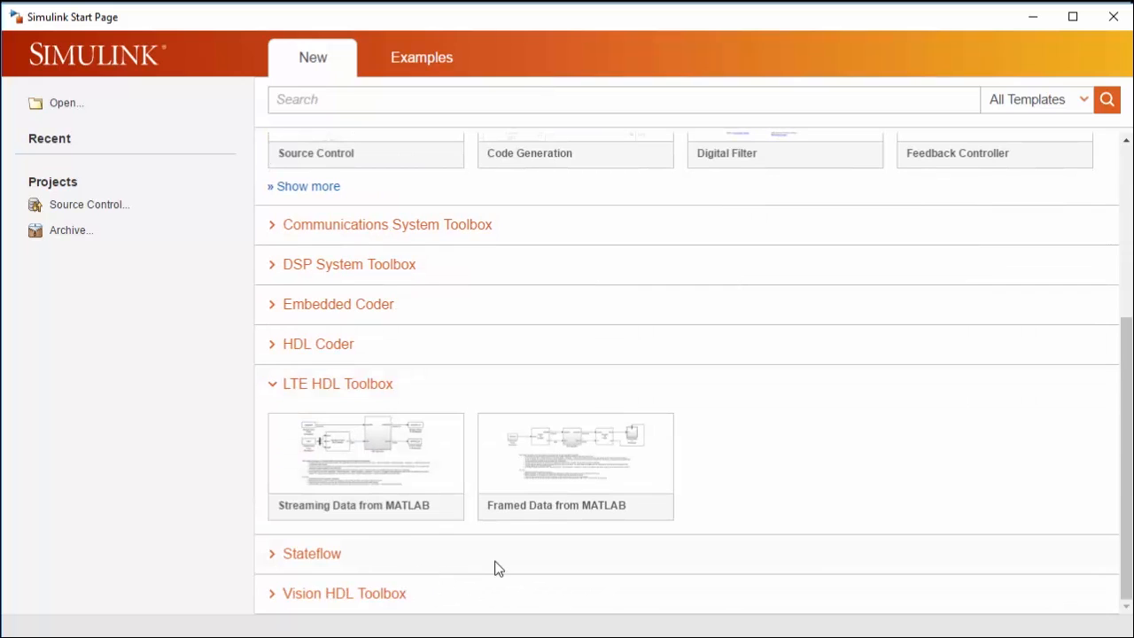
double_click(574, 452)
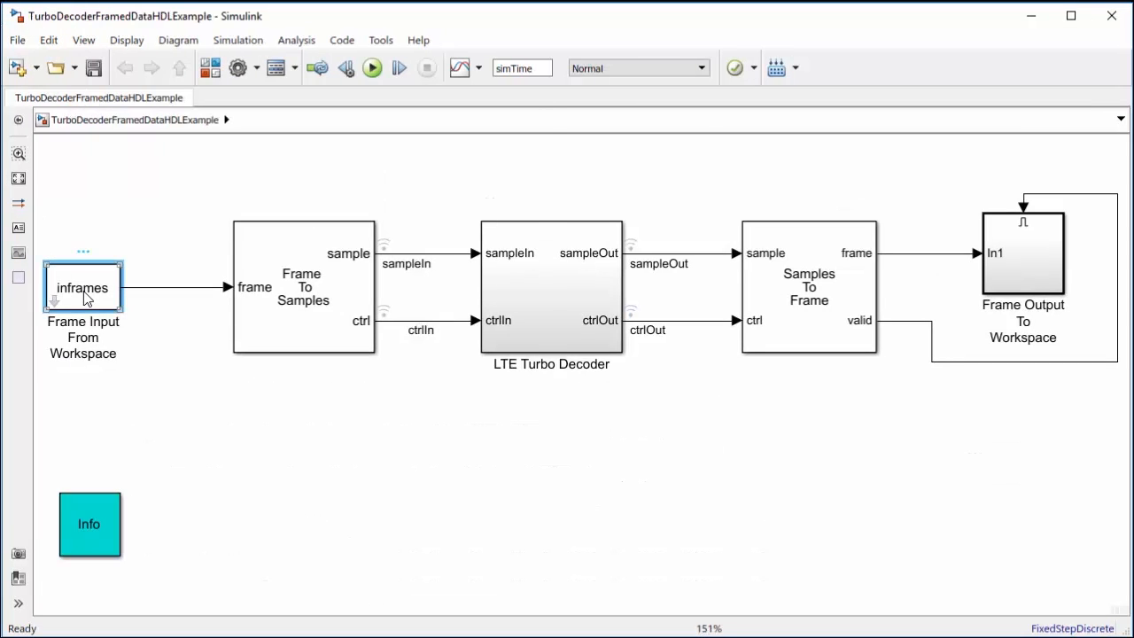
- Inspect the Frame Input From Workspace parameters, then open the LTE Turbo Decoder subsystem
double_click(82, 287)
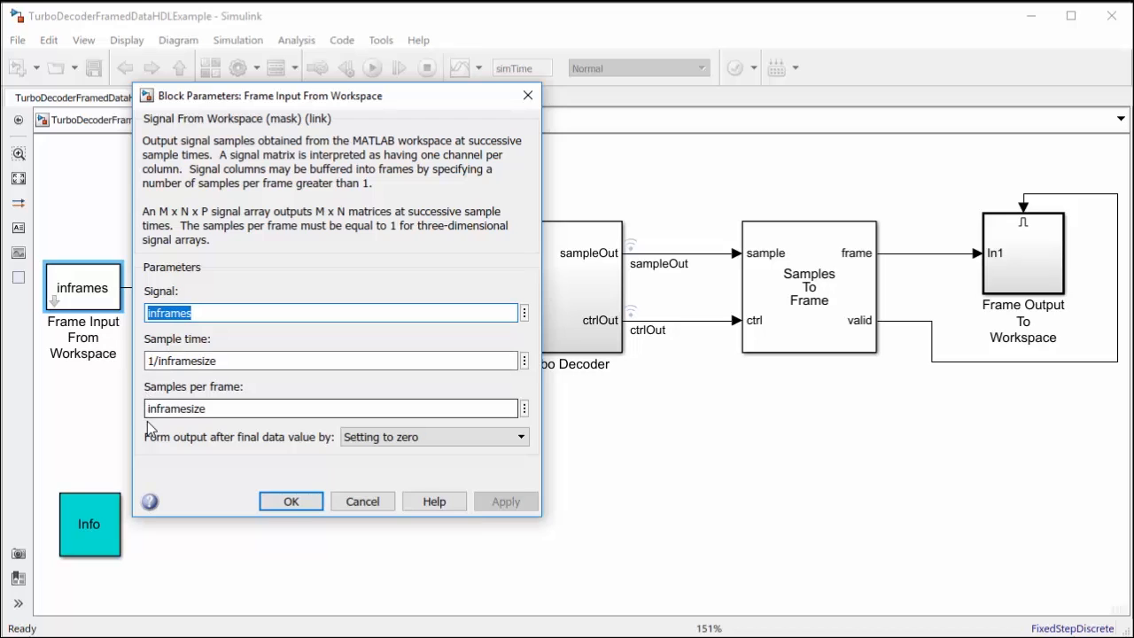
left_click(291, 500)
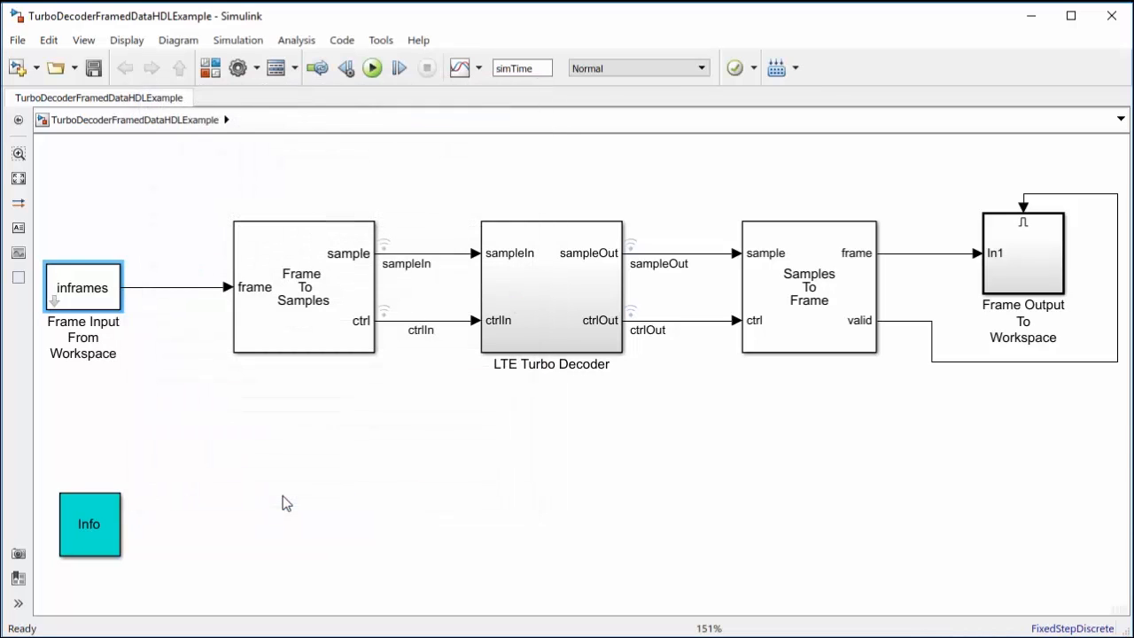
left_click(304, 292)
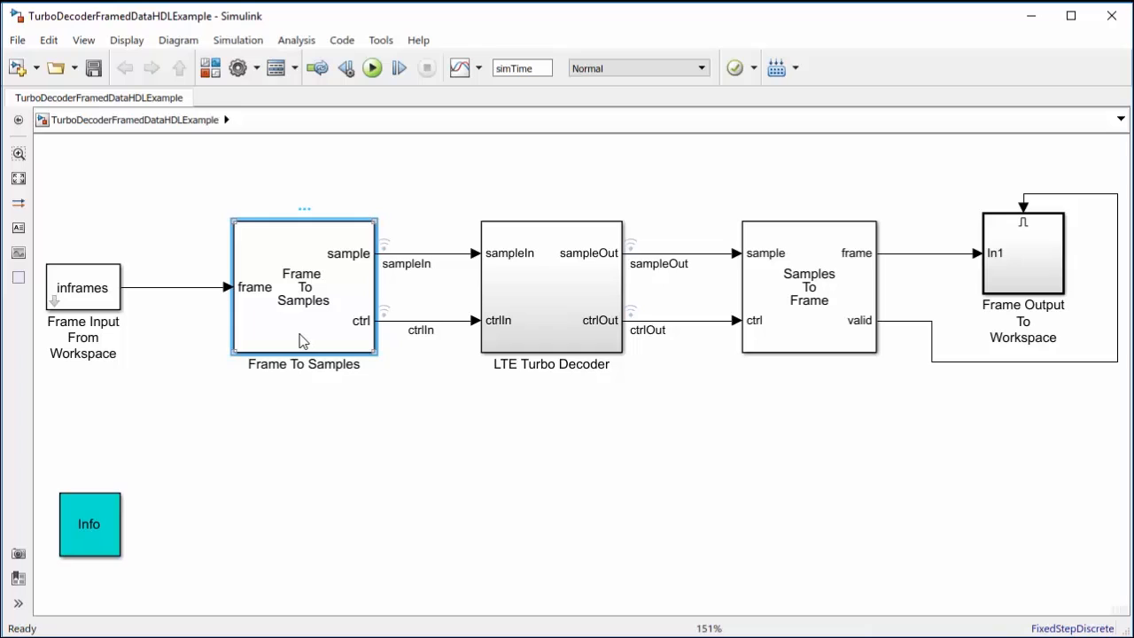
double_click(551, 283)
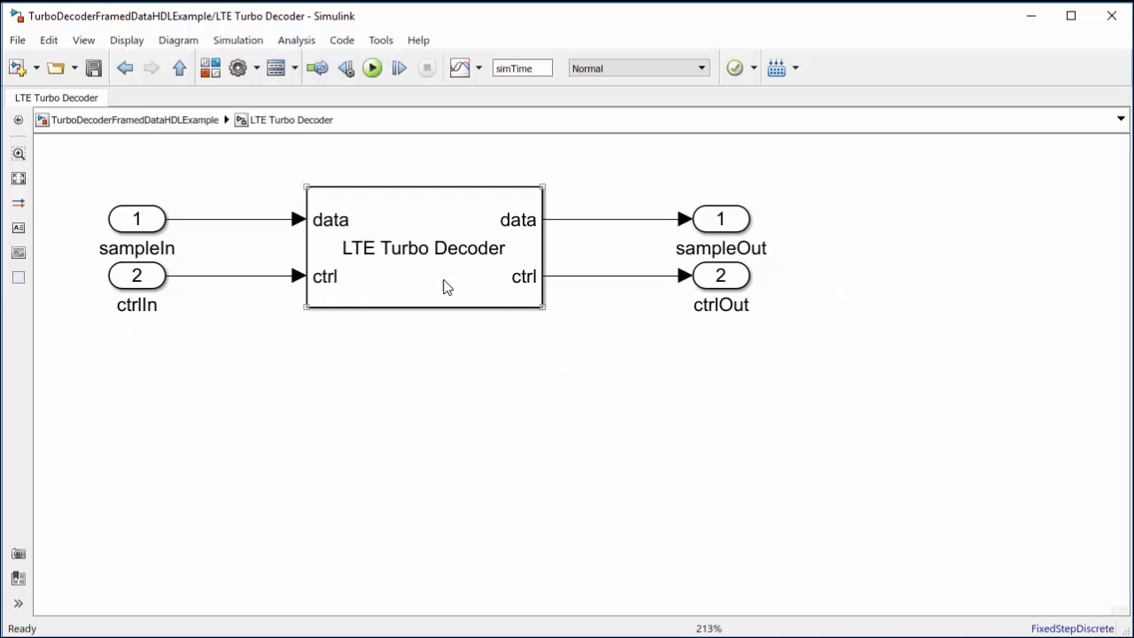
- Review the Turbo Decoder's Block Size and decoding iterations, then open Frame Output To Workspace
double_click(423, 248)
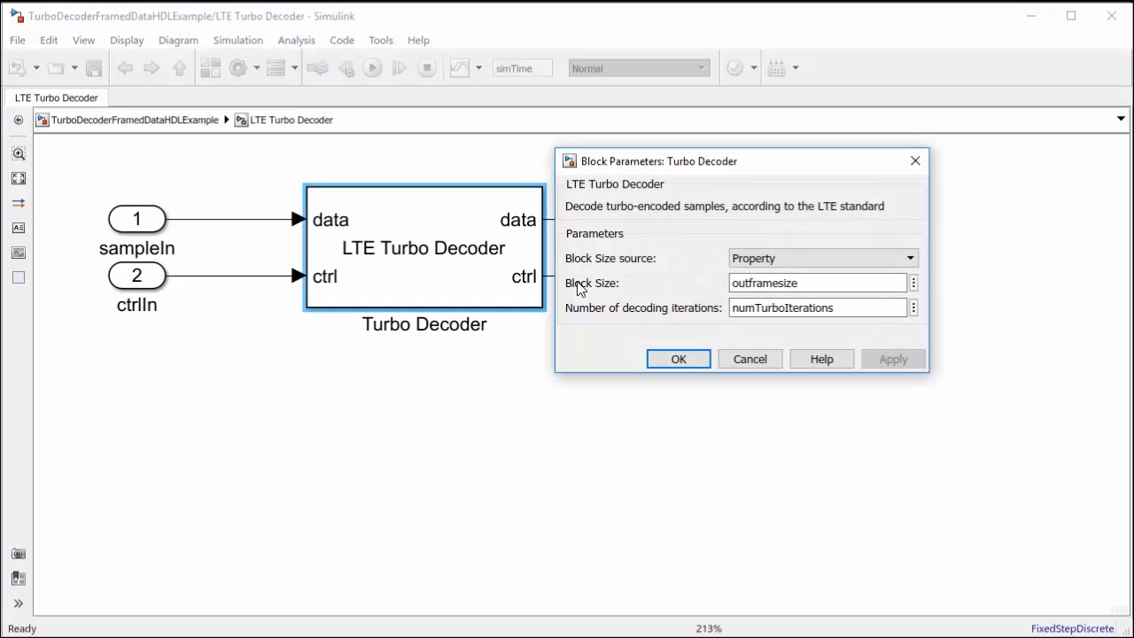
left_click(678, 359)
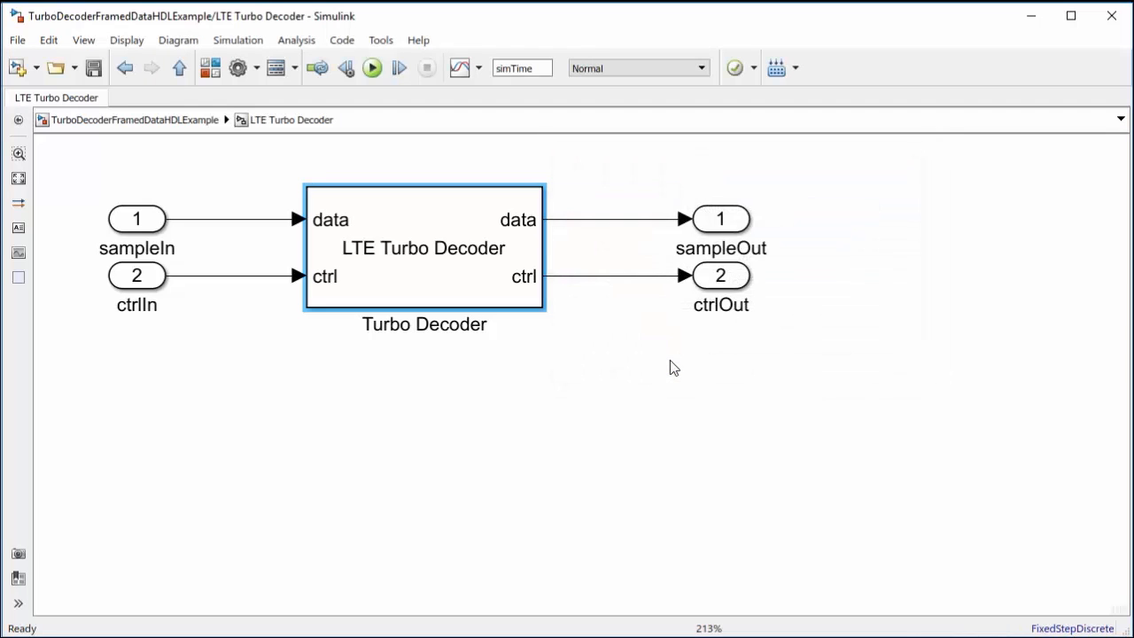
left_click(179, 68)
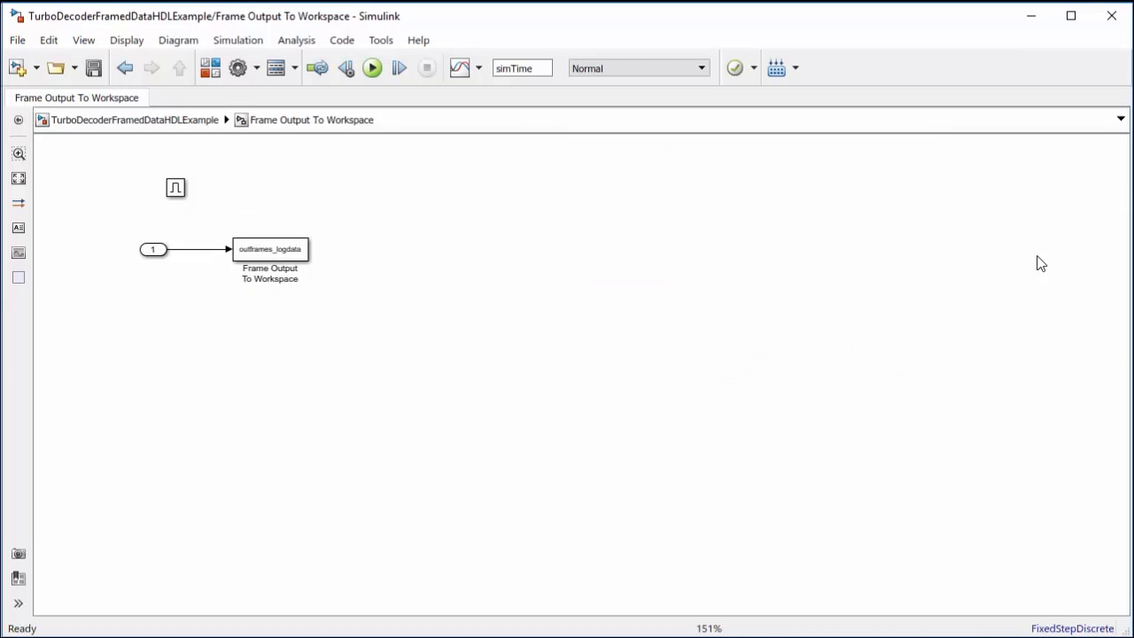
- Zoom in on the To Workspace block logging outframes_logdata, then return to the Editor
left_click(18, 153)
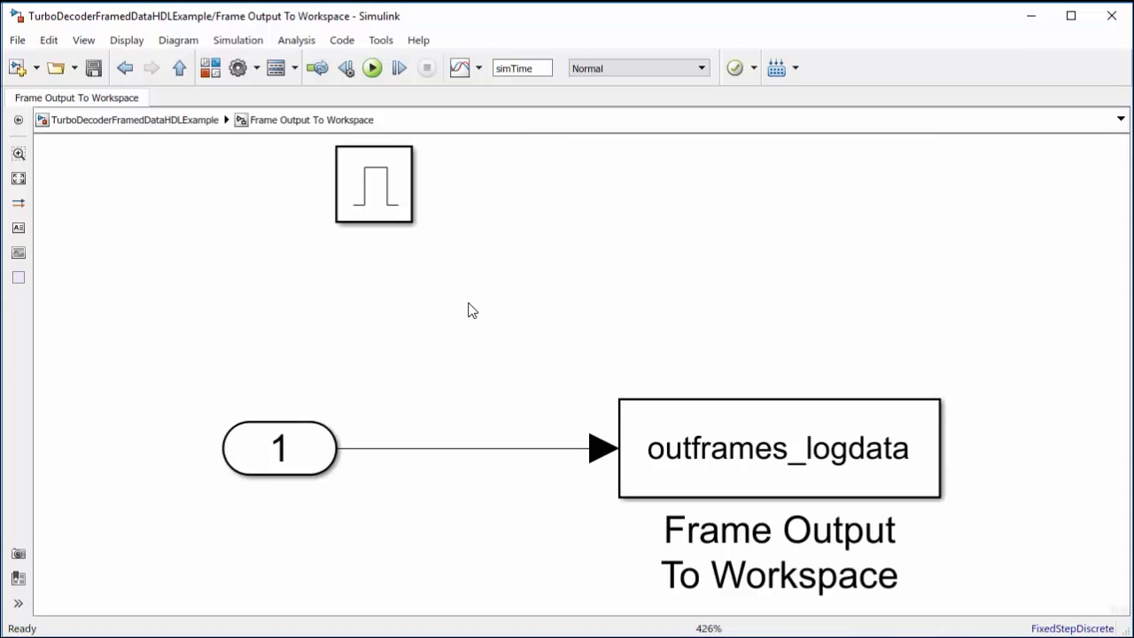
left_click(372, 183)
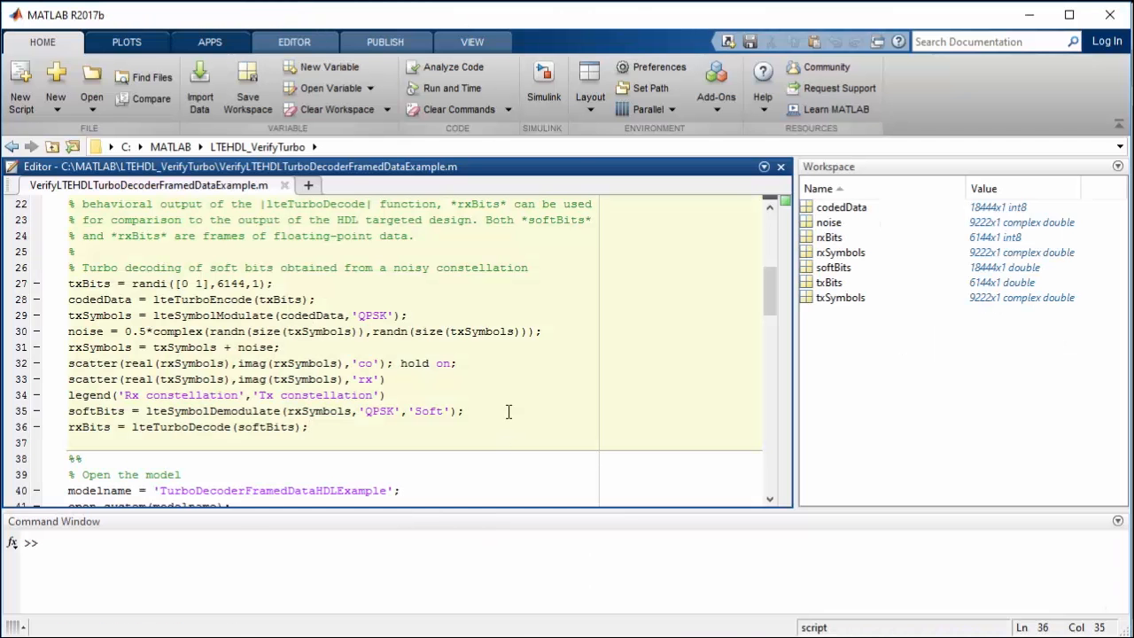
- Run the model-settings section defining frame sizes like outframesize 6144 and totalframesize 92220
scroll("down", 3)
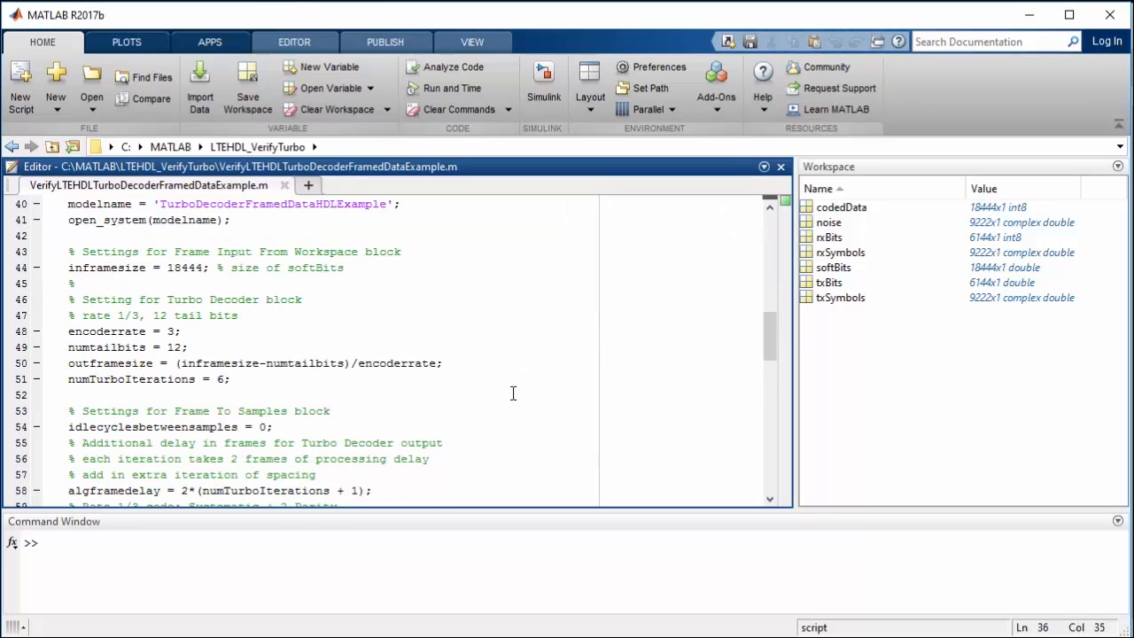
scroll("down", 3)
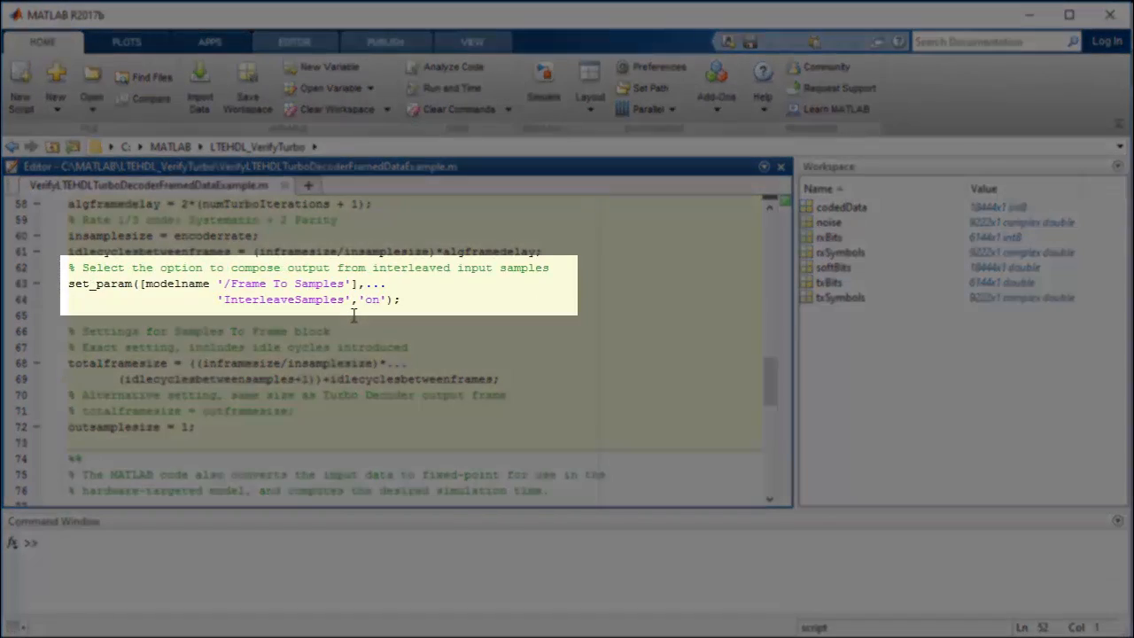
left_click(294, 40)
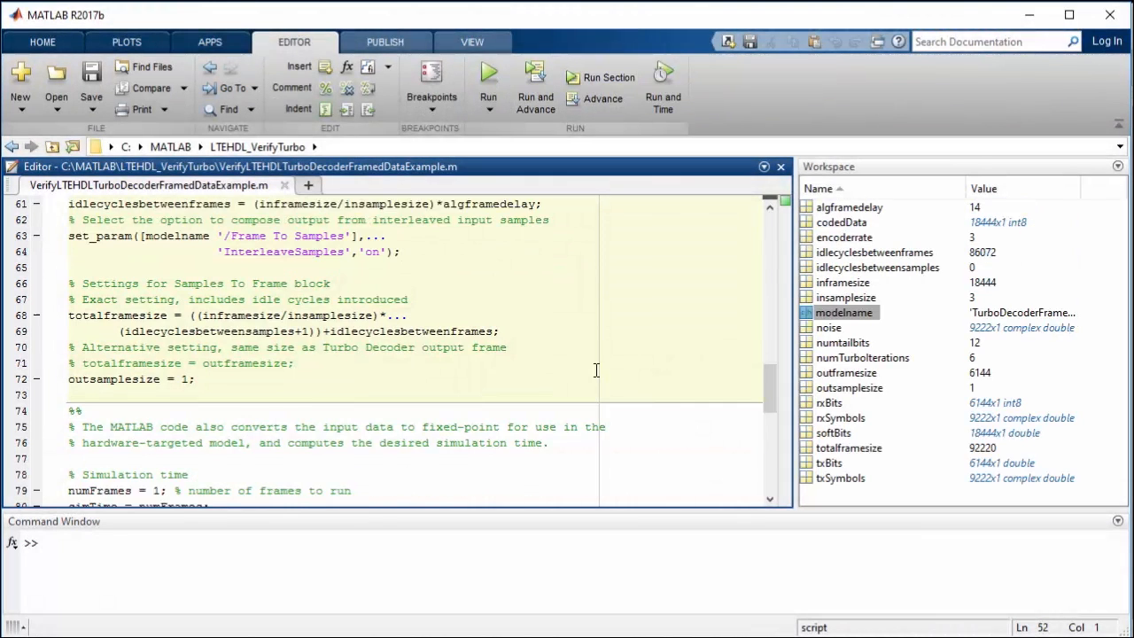
scroll("down", 3)
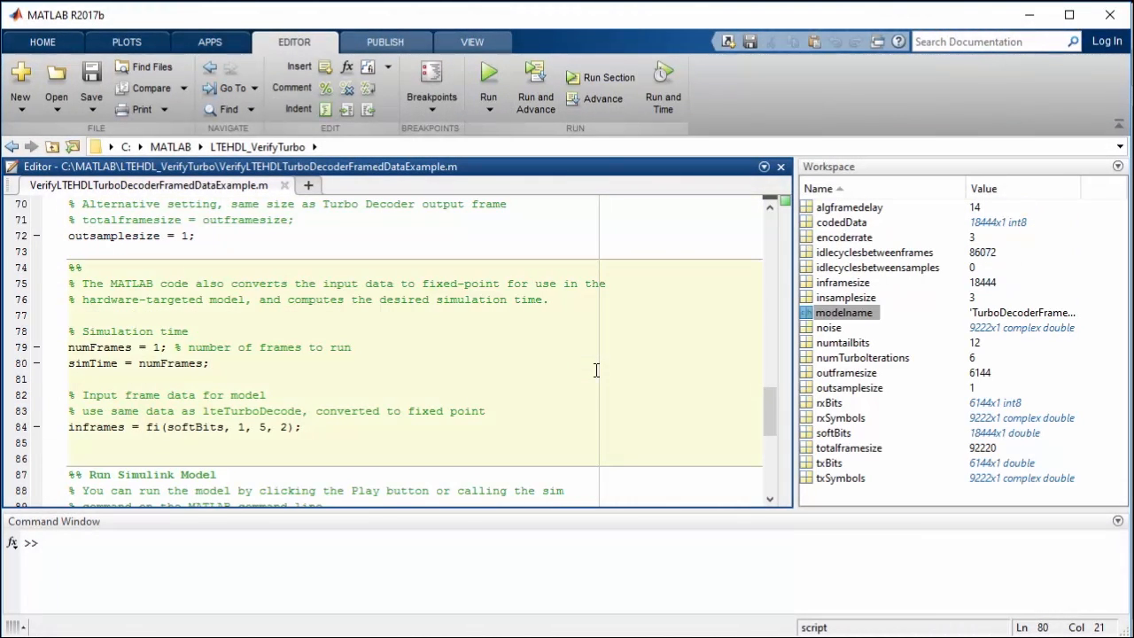
mouse_move(602, 78)
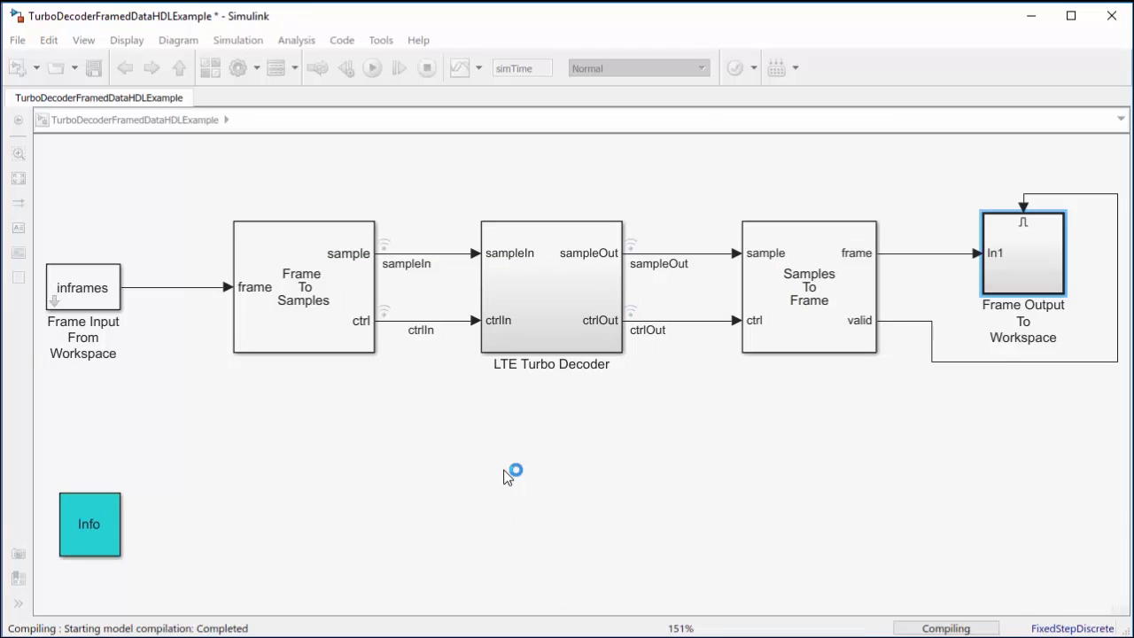
- Simulate the model, drag the Sample Time Legend aside, and return to the verification script
left_click(371, 67)
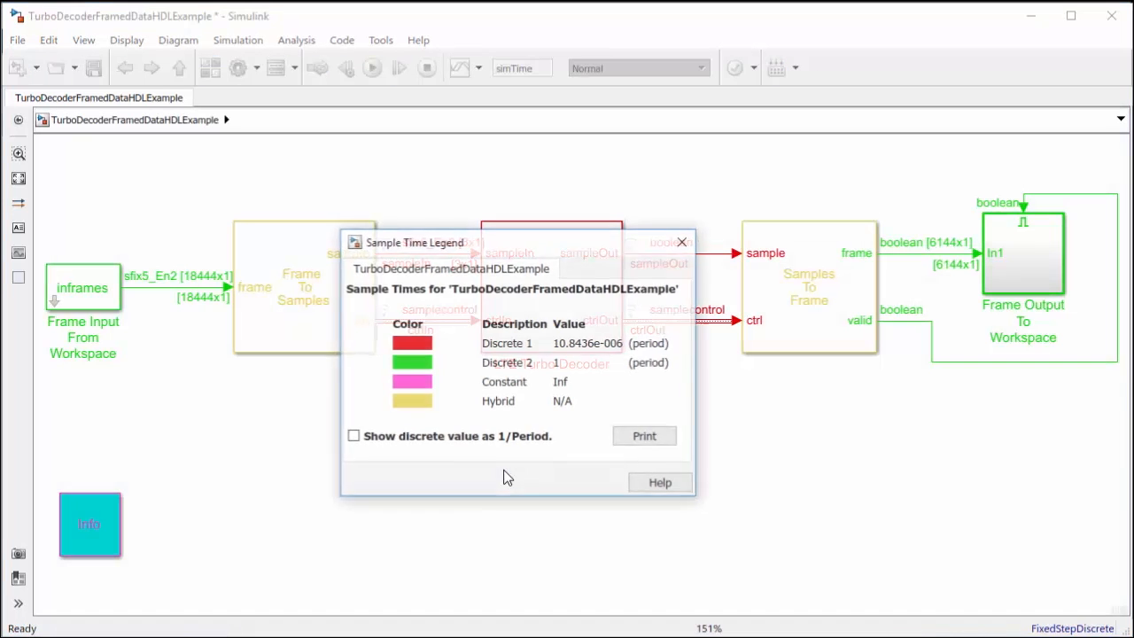
left_click_drag(415, 242, 446, 358)
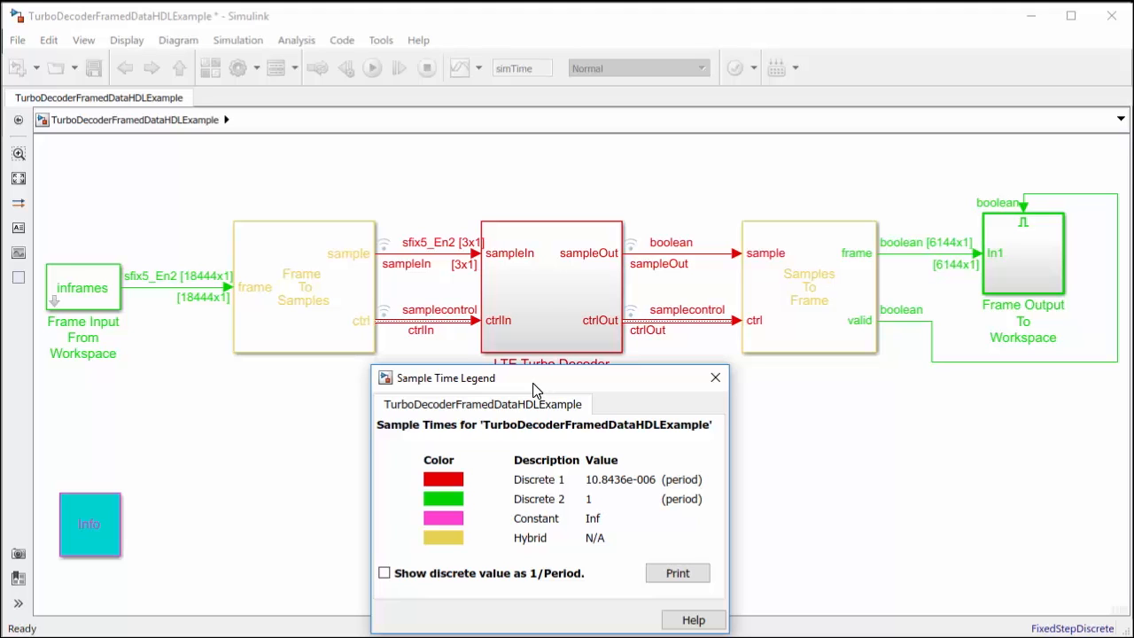
left_click(715, 378)
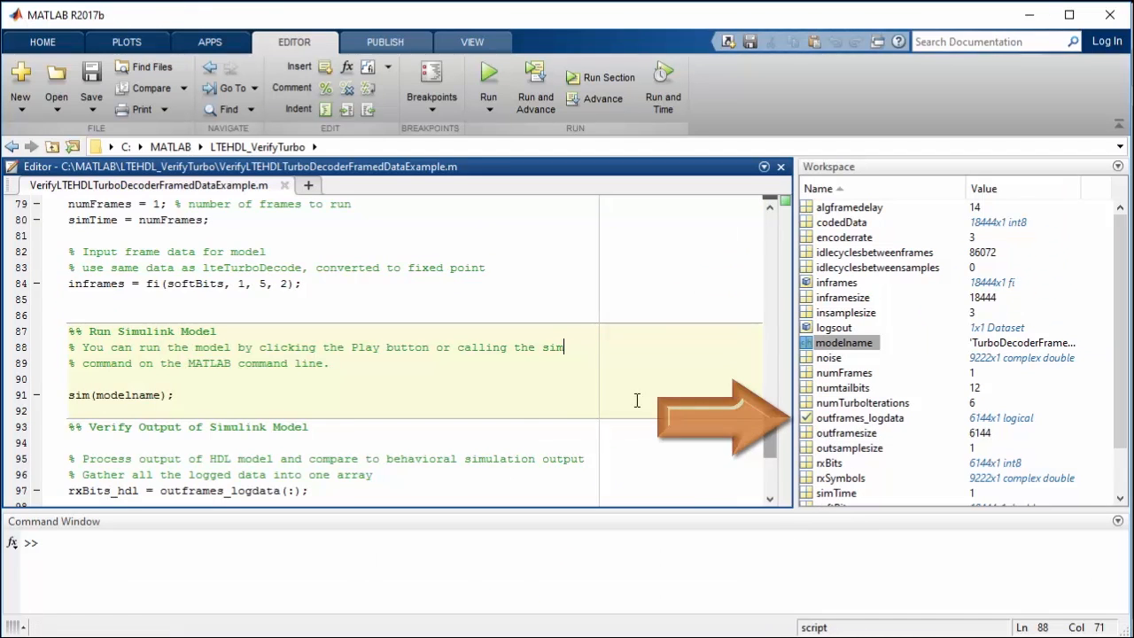
- Run the Verify Output section, confirming behavioral and HDL outputs differ by 0 bits
scroll("down", 3)
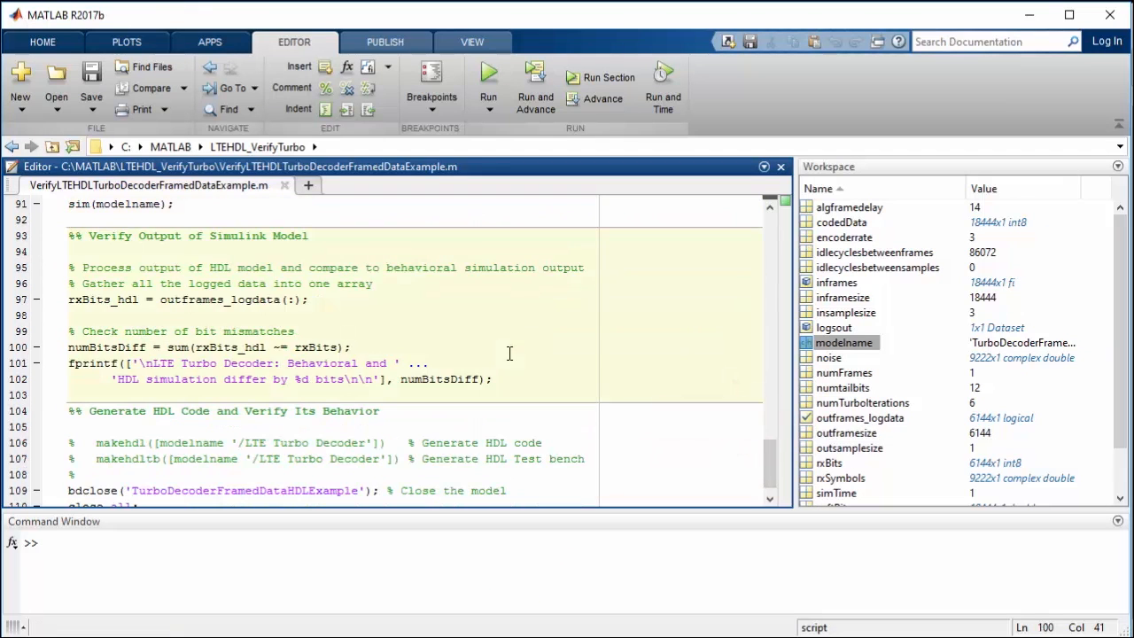
mouse_move(574, 135)
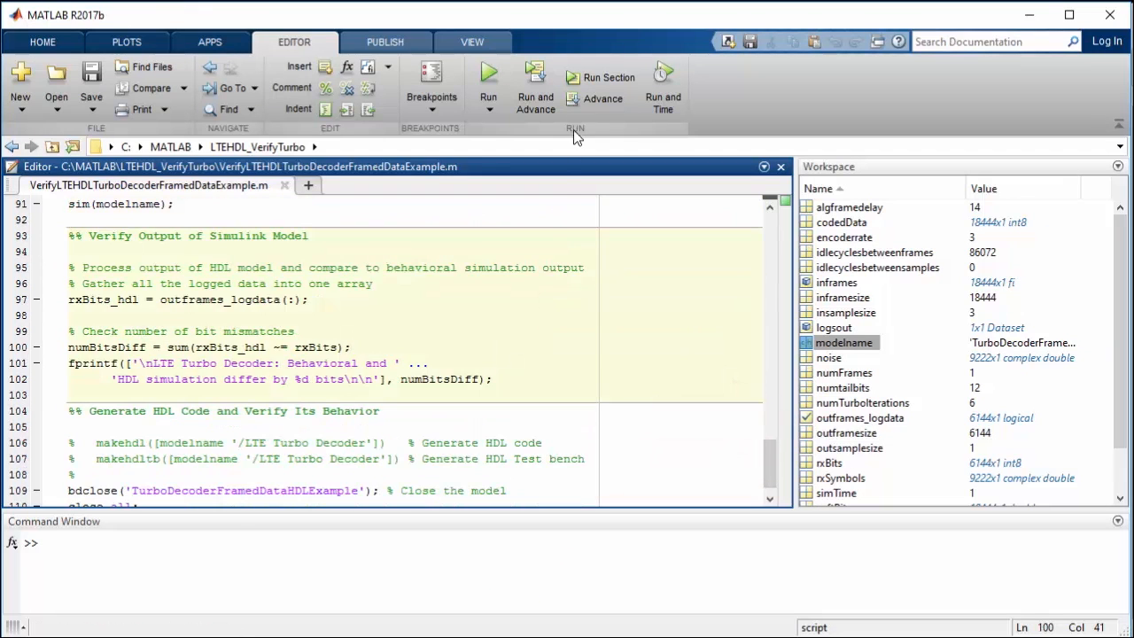
left_click(488, 77)
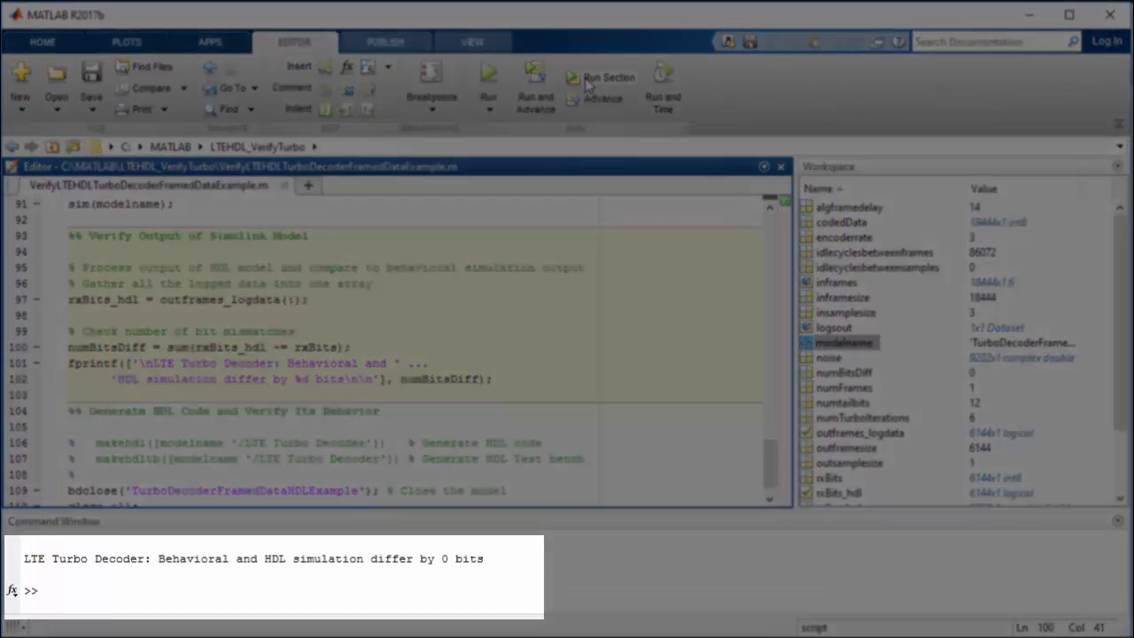